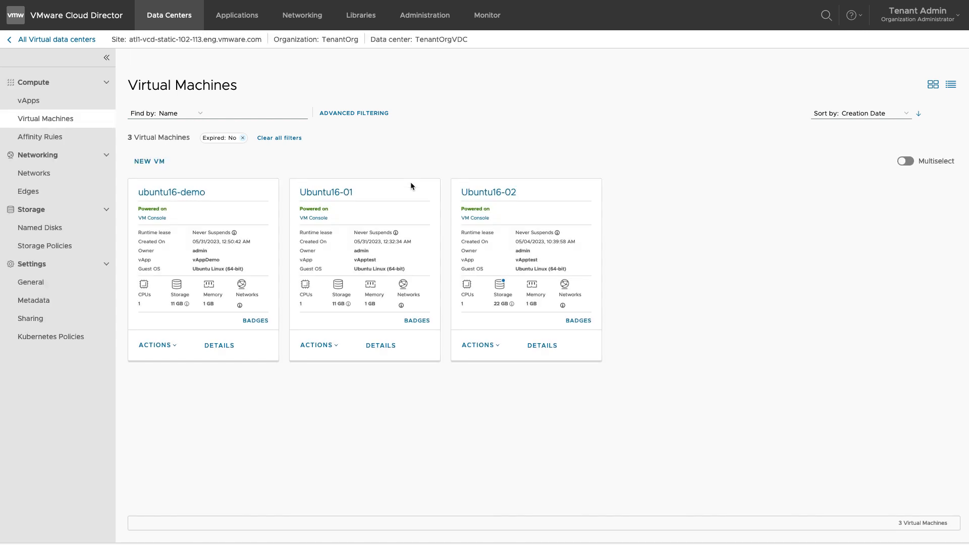
mouse_move(60, 281)
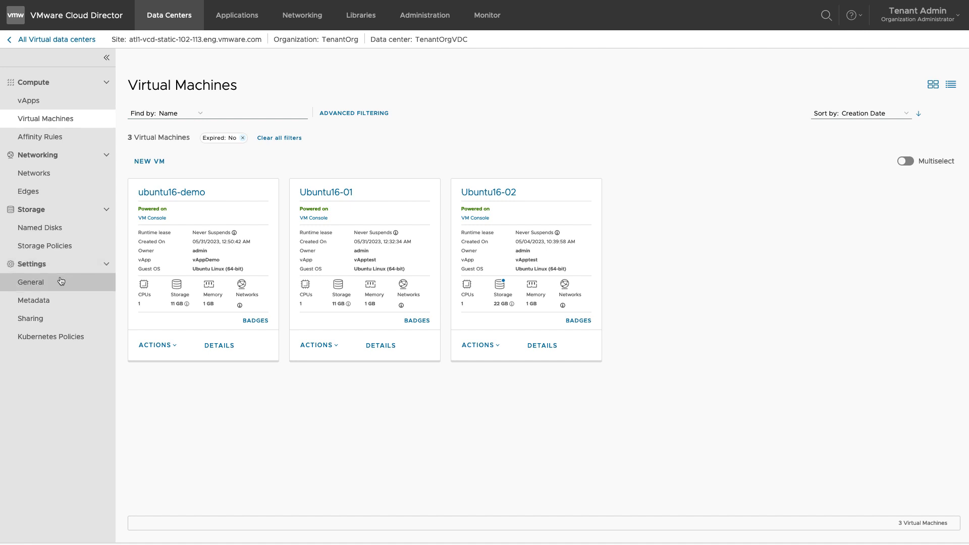
- Open TenantOrgVDC's General settings, then its Metadata showing Region APJ and Customer Name
left_click(30, 282)
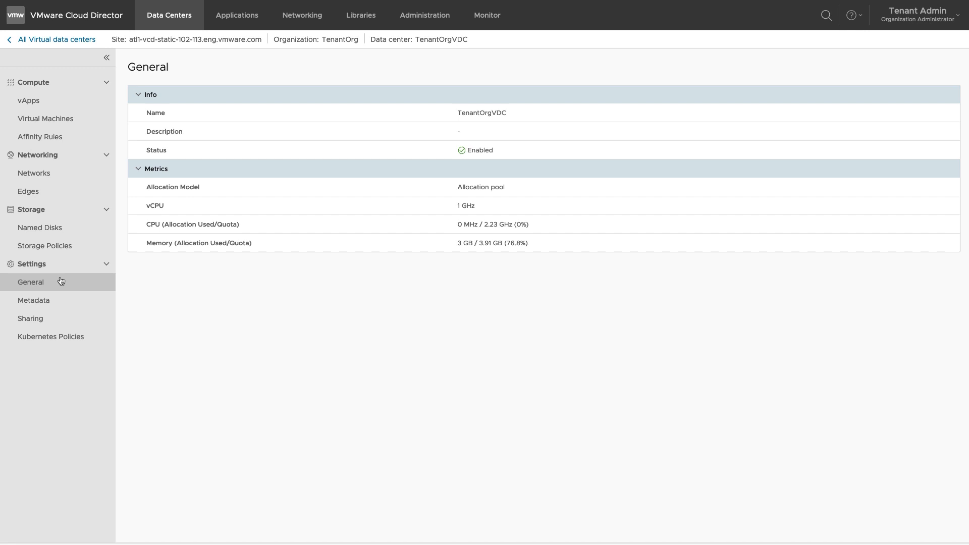
left_click(33, 300)
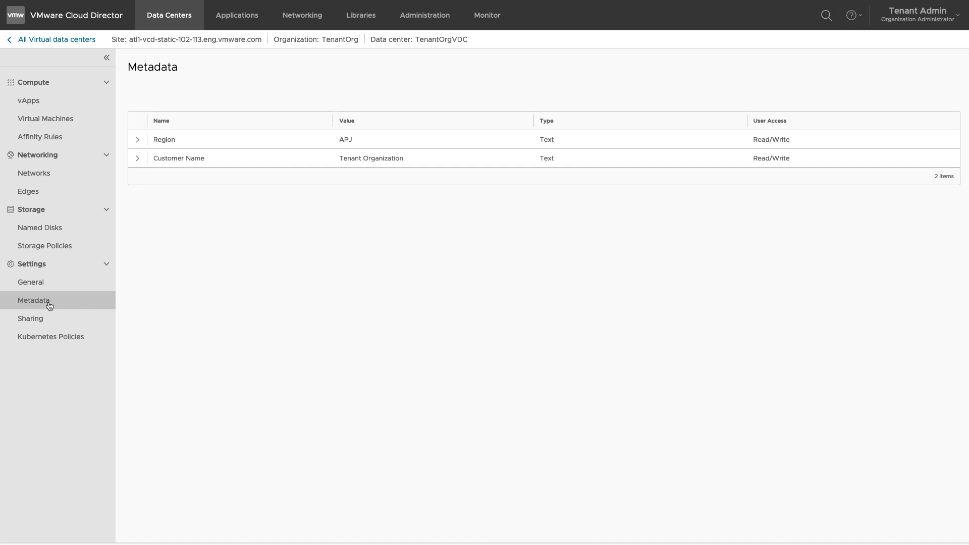
- View TenantOrgVDC's sharing settings, listing three users with read-only access
left_click(31, 318)
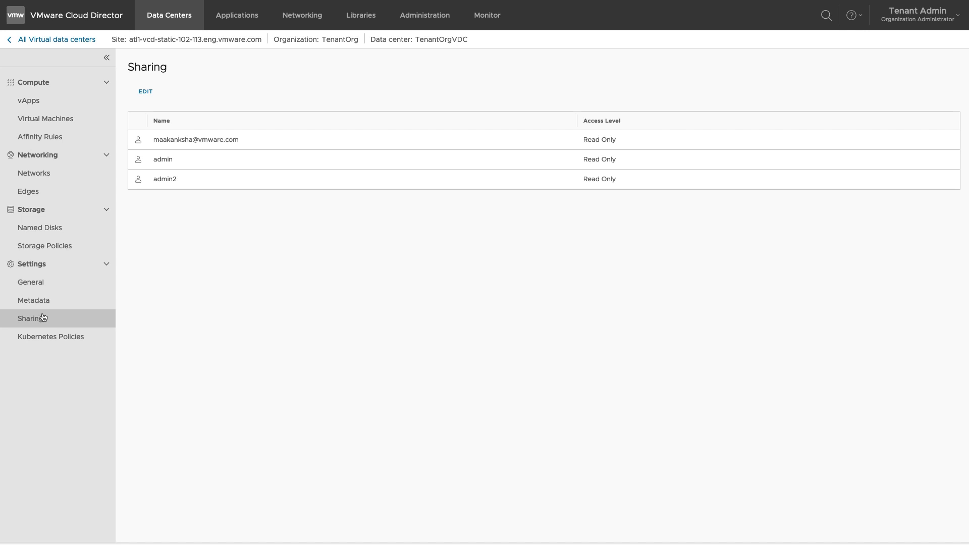
mouse_move(102, 173)
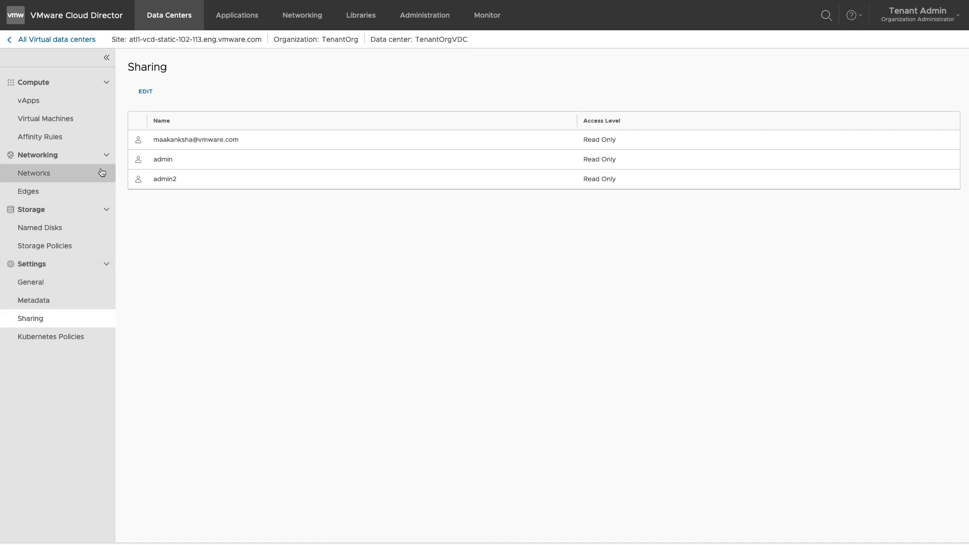
mouse_move(138, 108)
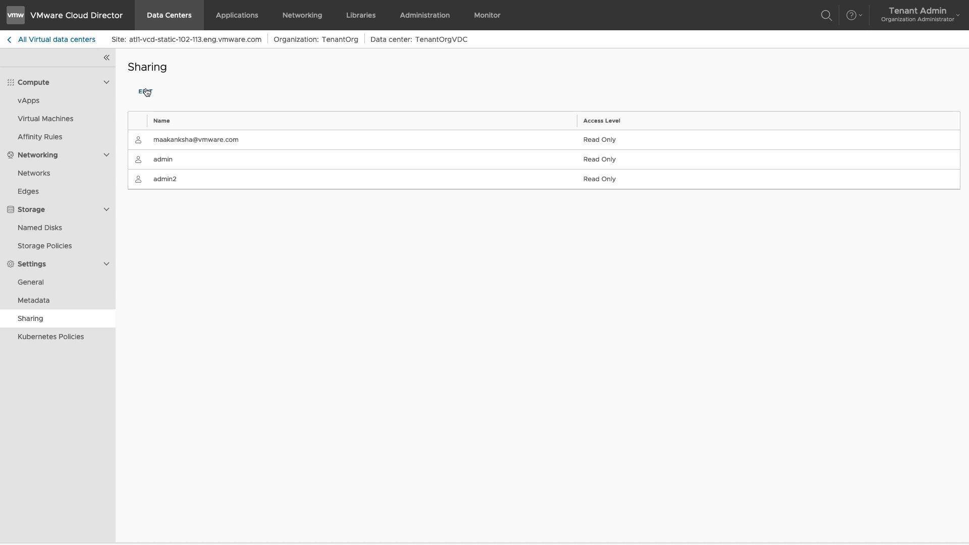
- Share TenantOrgVDC with specific principals only, unchecking admin2, and save the sharing
left_click(144, 92)
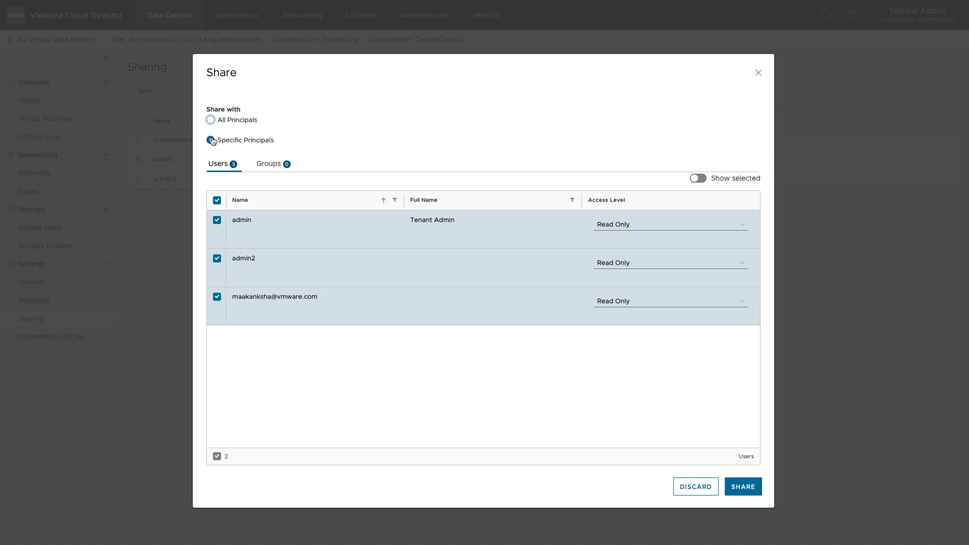
left_click(210, 139)
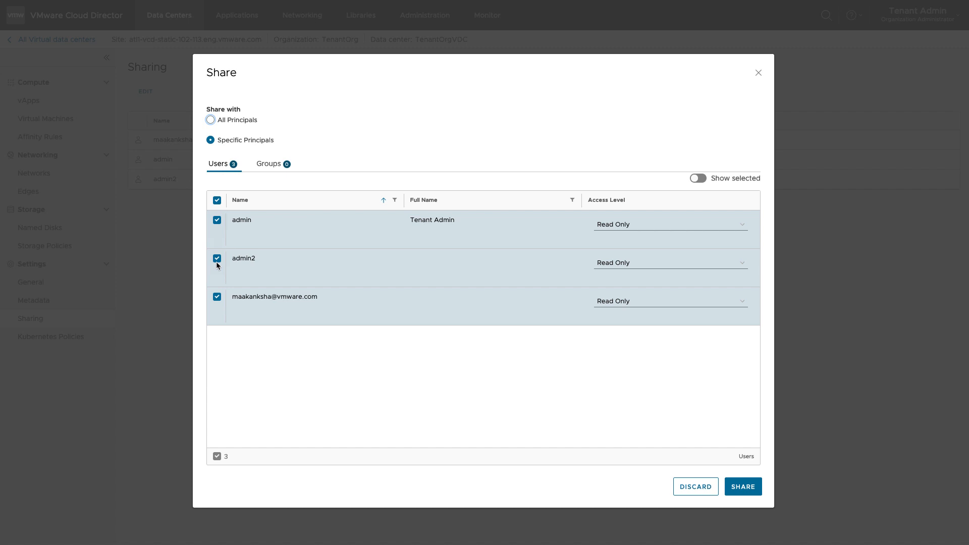
left_click(217, 259)
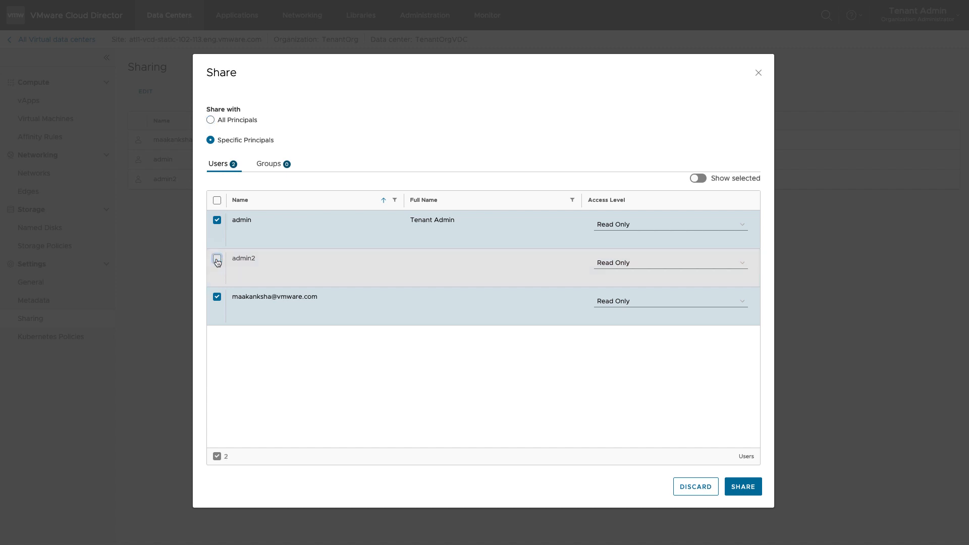
left_click(217, 258)
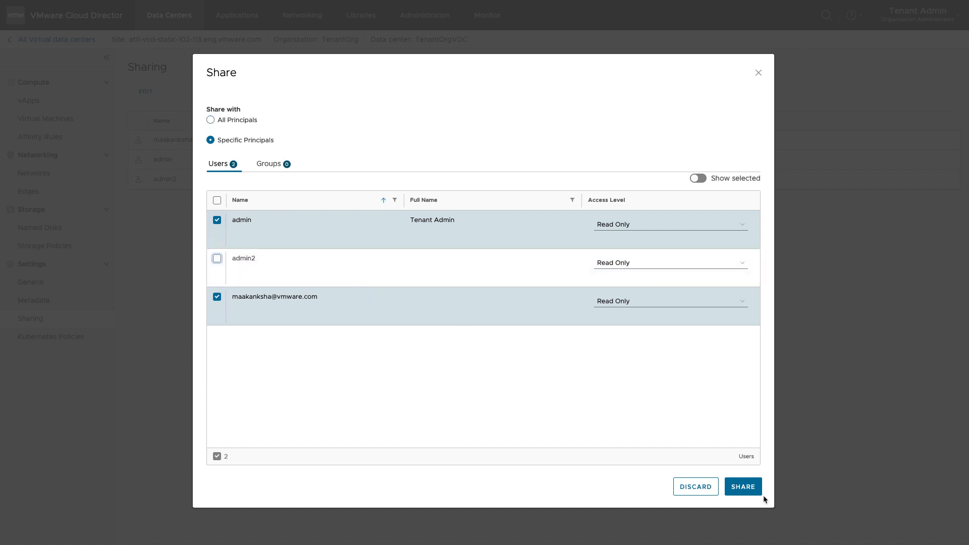
left_click(742, 487)
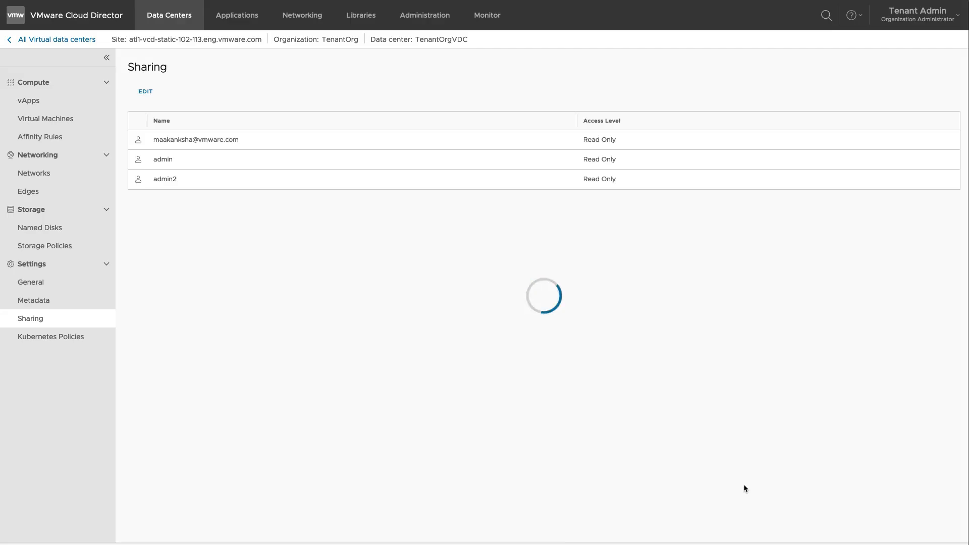
left_click(169, 15)
type("admin2")
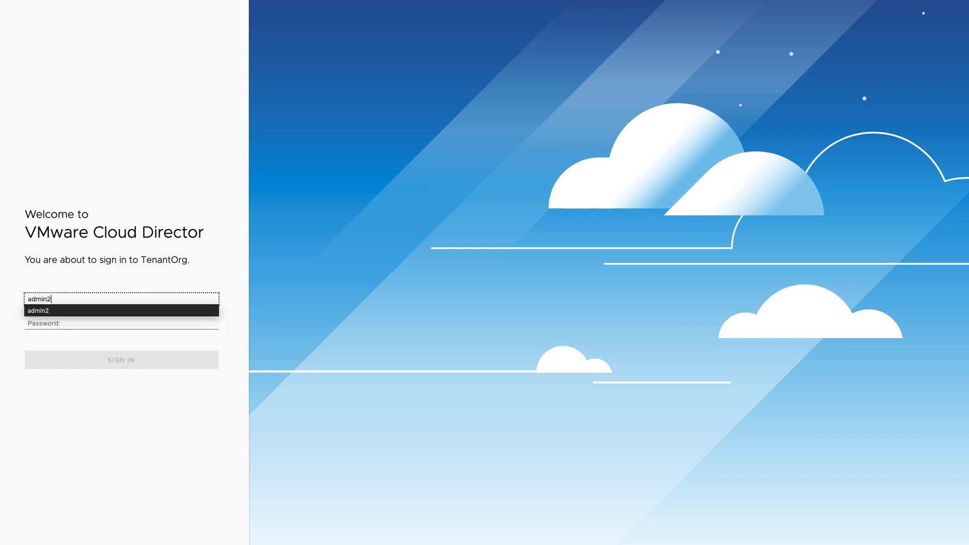
- Sign in as admin2 and reach TenantOrgVDC2's empty Virtual Machines page
left_click(121, 360)
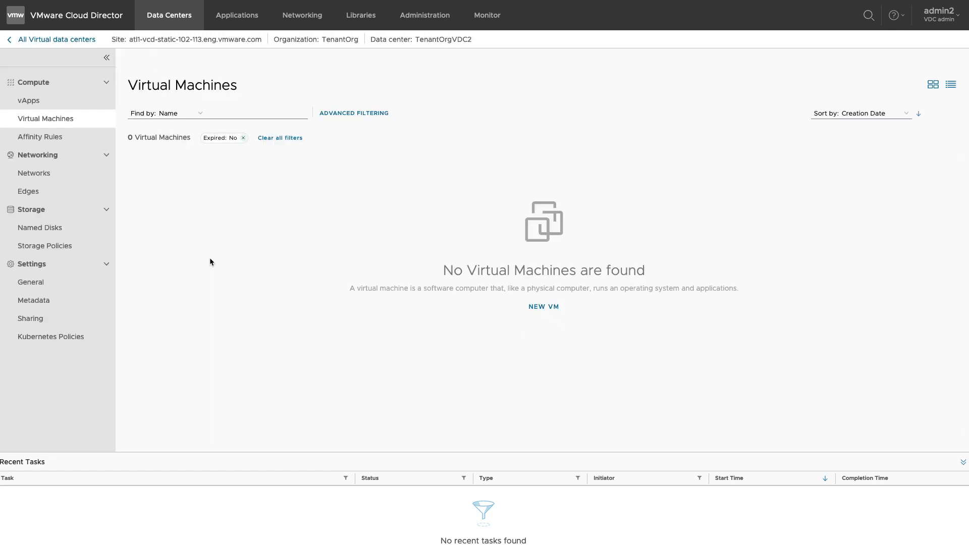
mouse_move(911, 98)
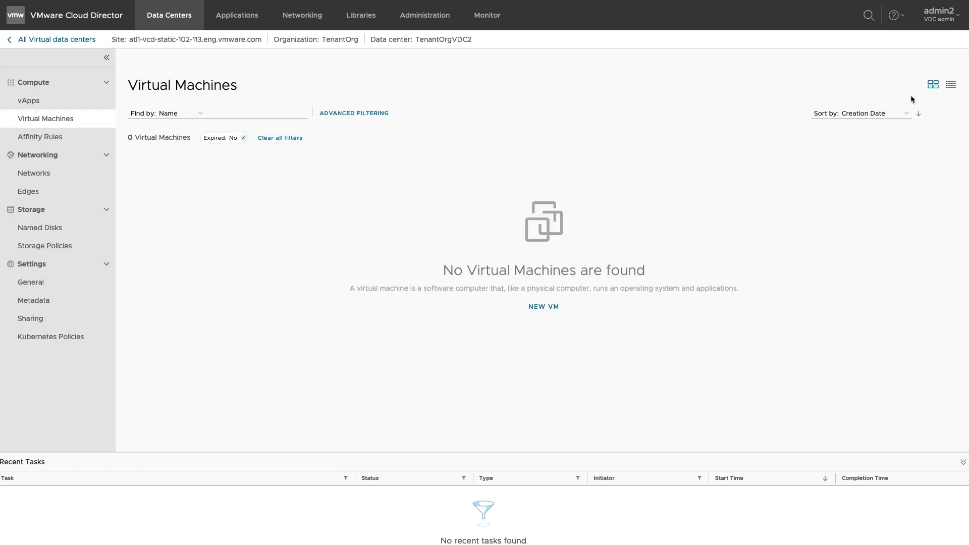